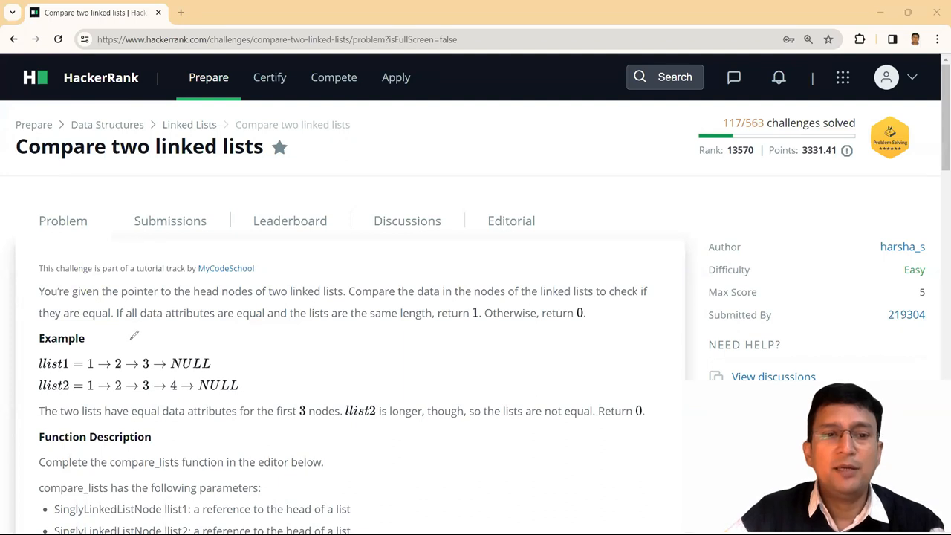
mouse_move(95, 354)
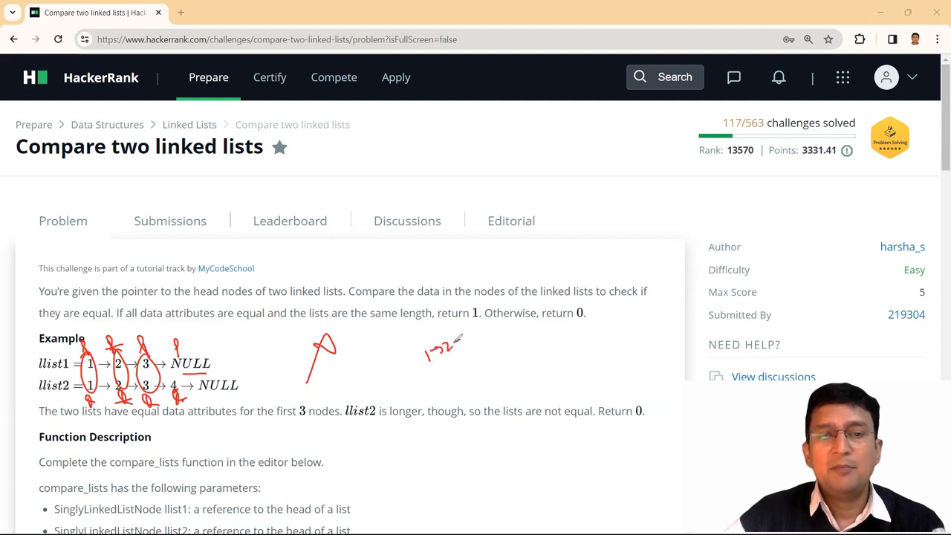
- Sketch a sample list 1→2→3 beside the example with the annotation pen
drag(453, 349, 468, 341)
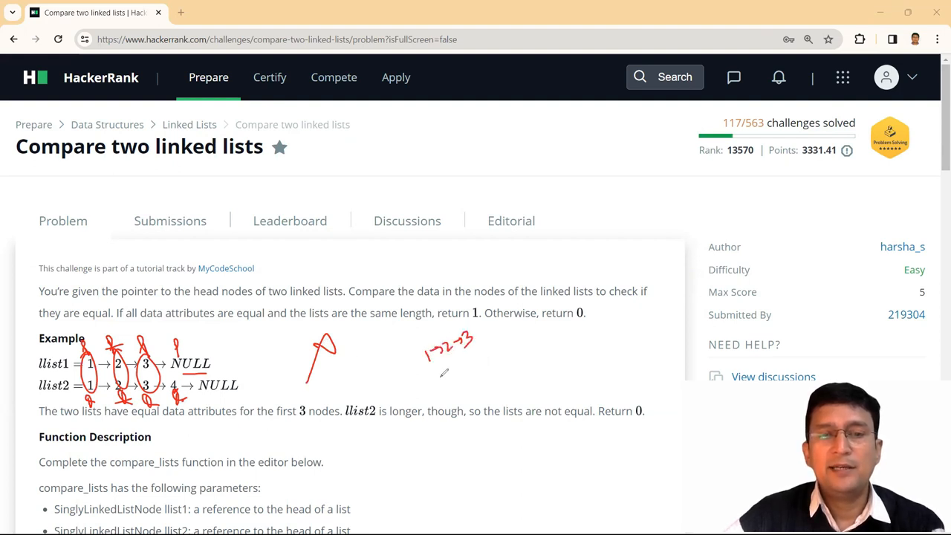
drag(434, 374, 475, 375)
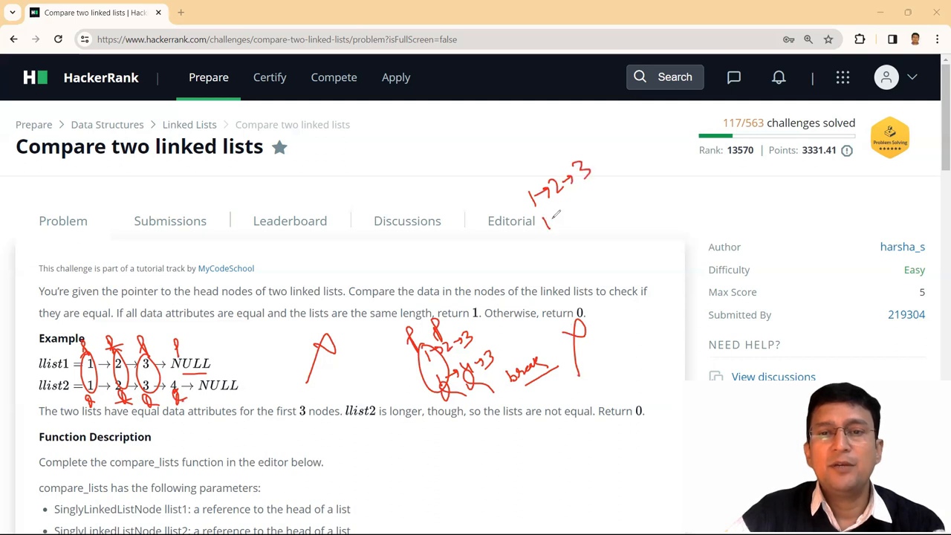
- Draw another sample list near the top with pointers P and Q over it
drag(547, 216, 607, 201)
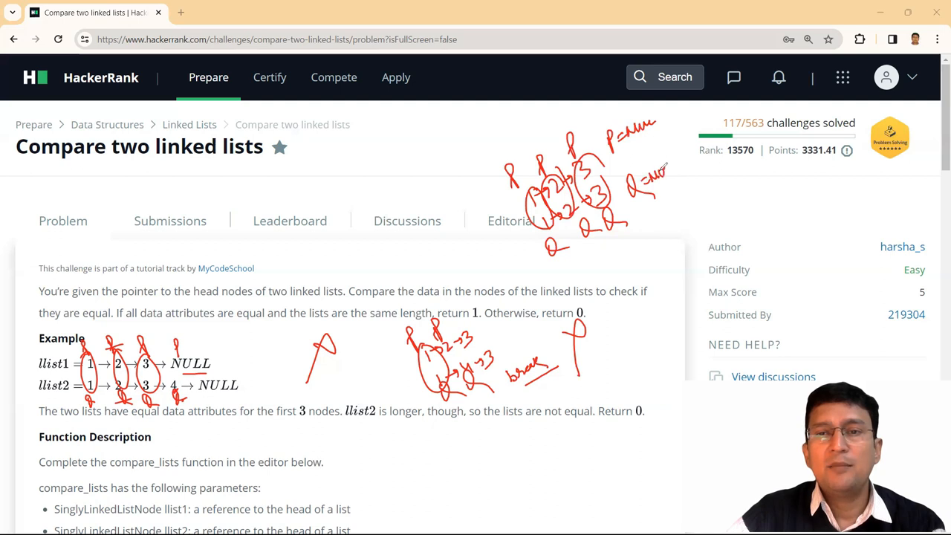
drag(624, 161, 669, 201)
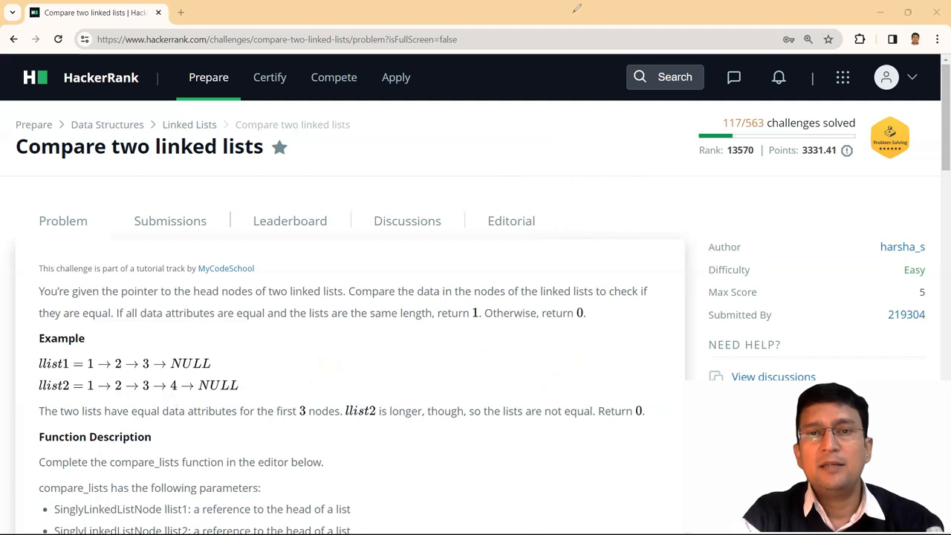
mouse_move(434, 385)
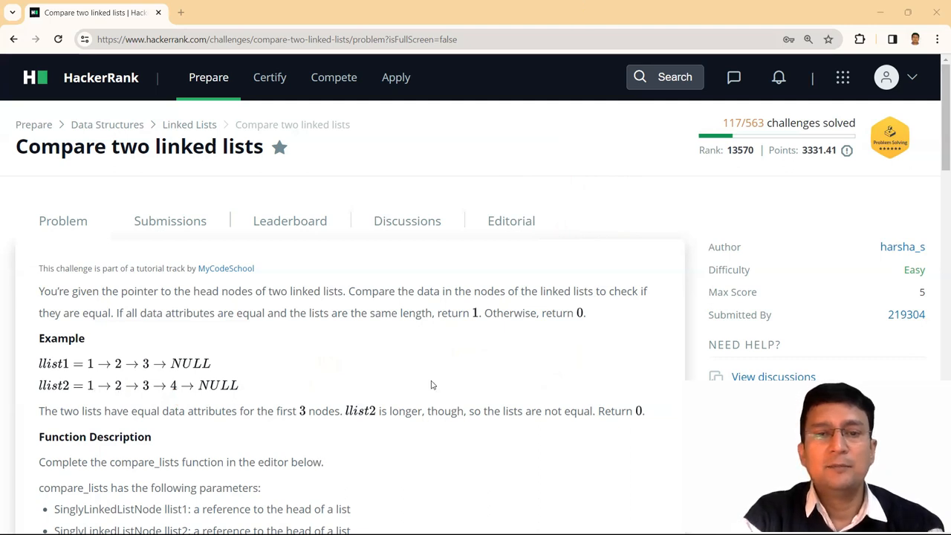
- Declare SinglyLinkedListNode* P, Q in compare_lists and assign P=head1, Q=head2
scroll(down, 3)
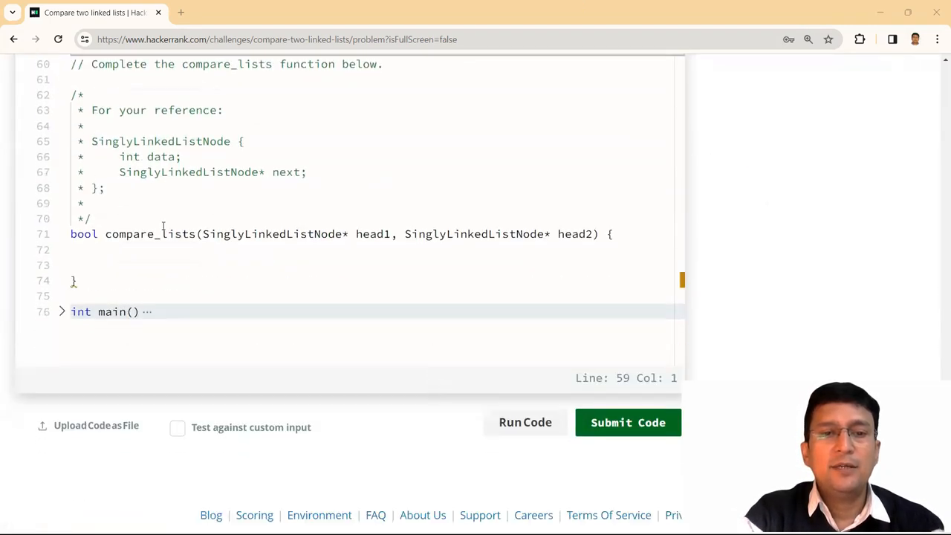
click(164, 265)
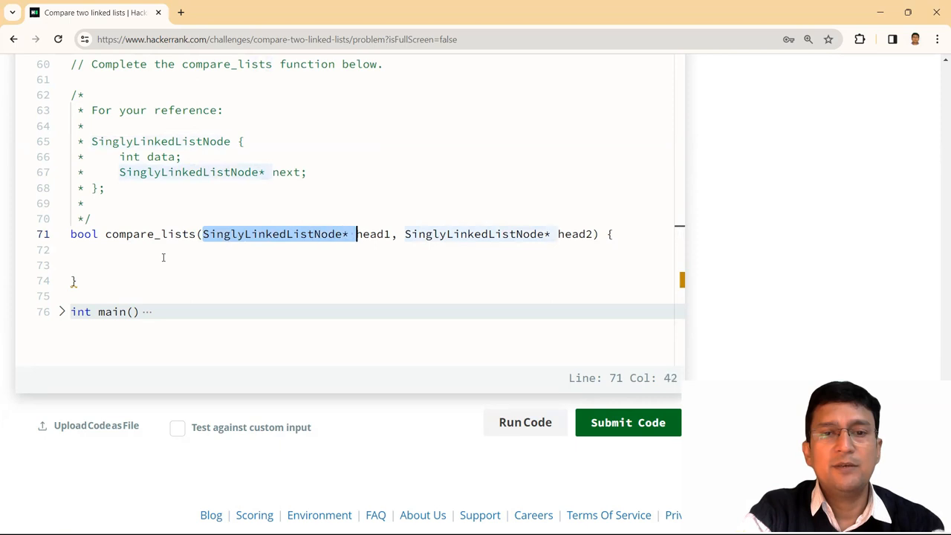
text(SinglyLinkedListNode*)
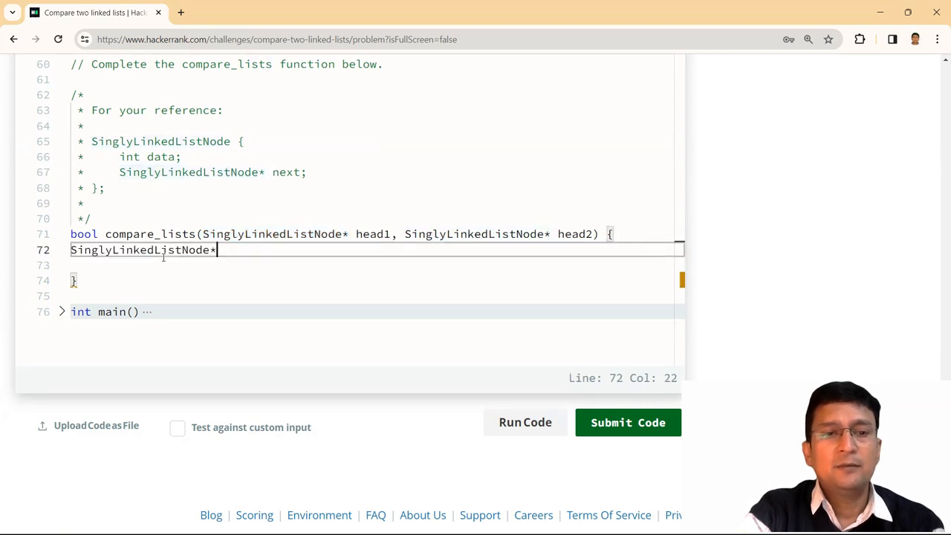
text(P,*Q;)
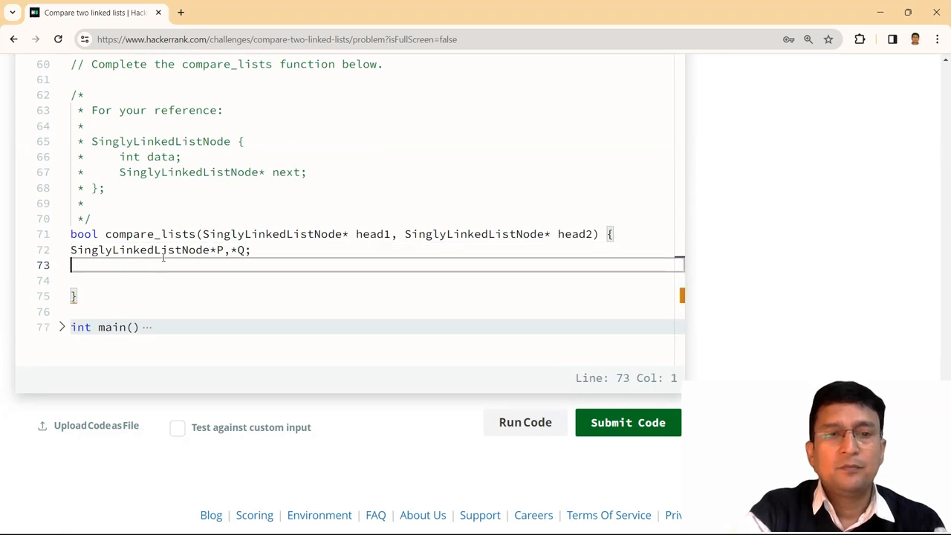
text(P=head1;)
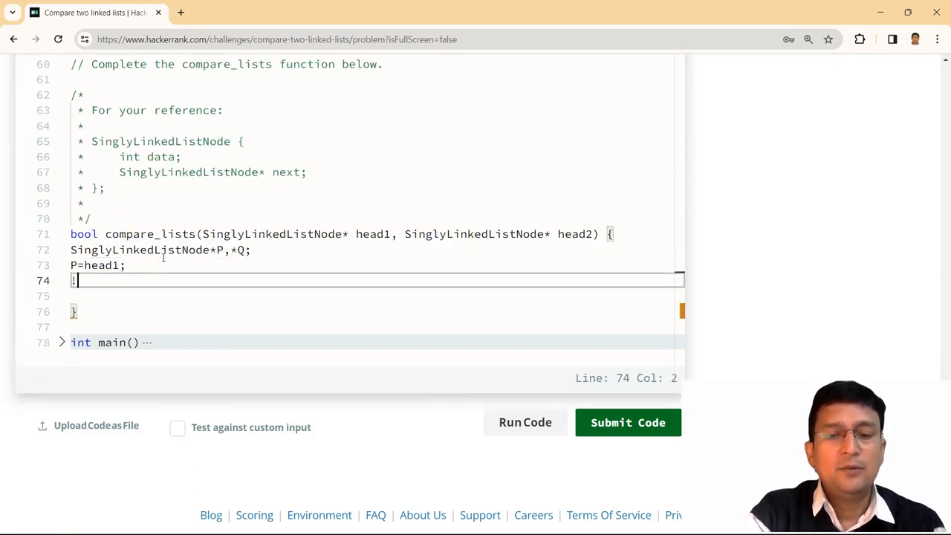
key(Backspace)
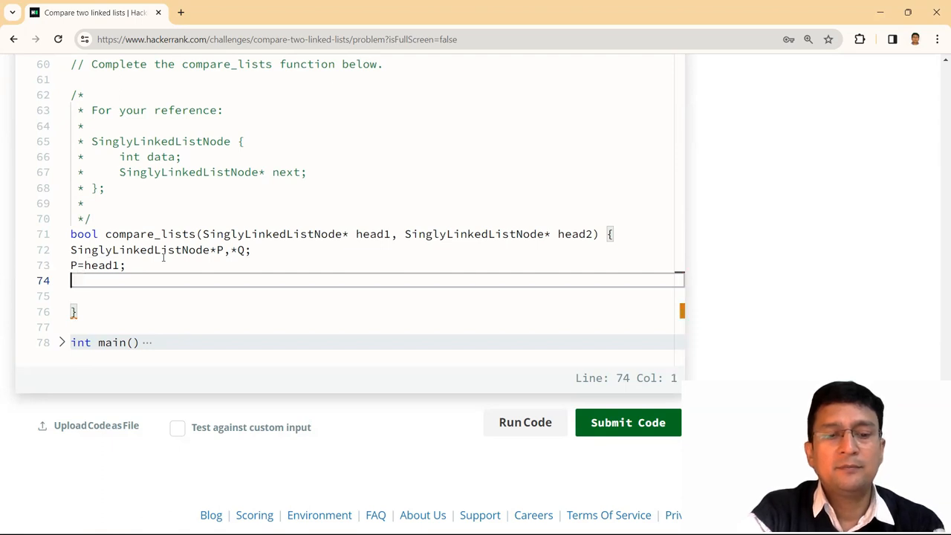
text(Q=head2;)
click(378, 296)
text(while)
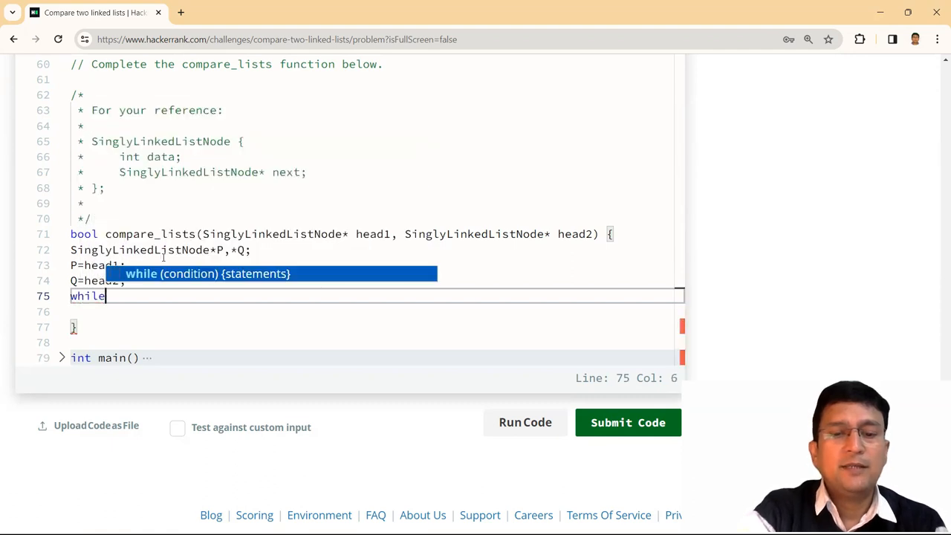
- Write the loop condition while(P!=NULL && Q!=NULL)
text((P!))
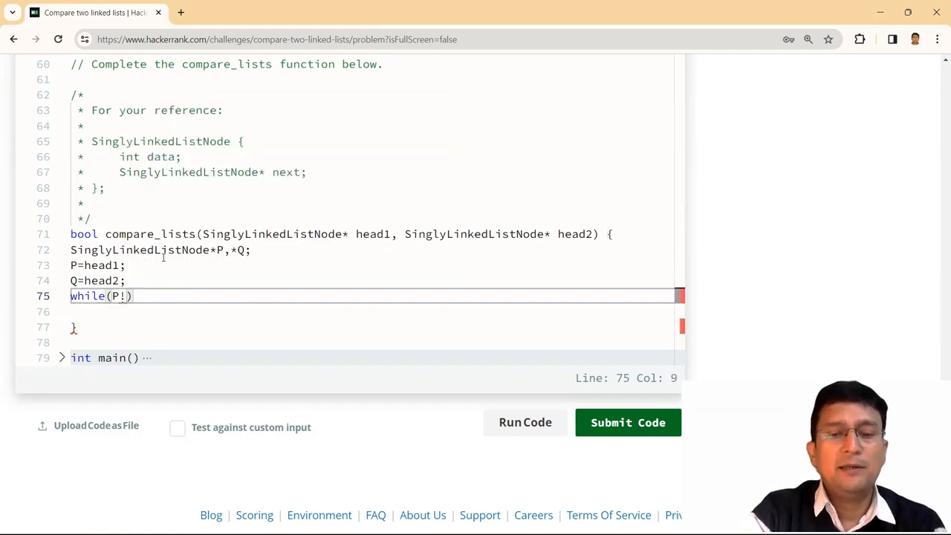
text(=NULL *)
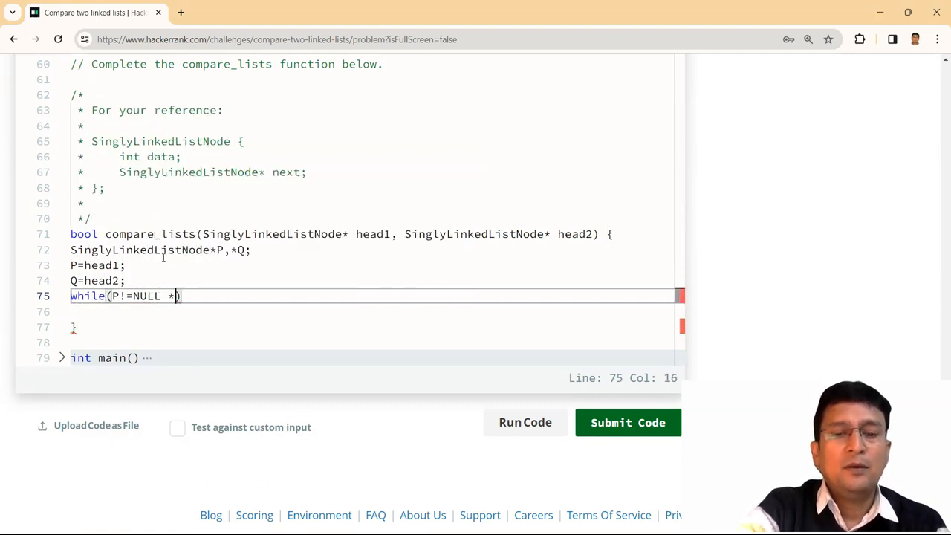
text(&&)
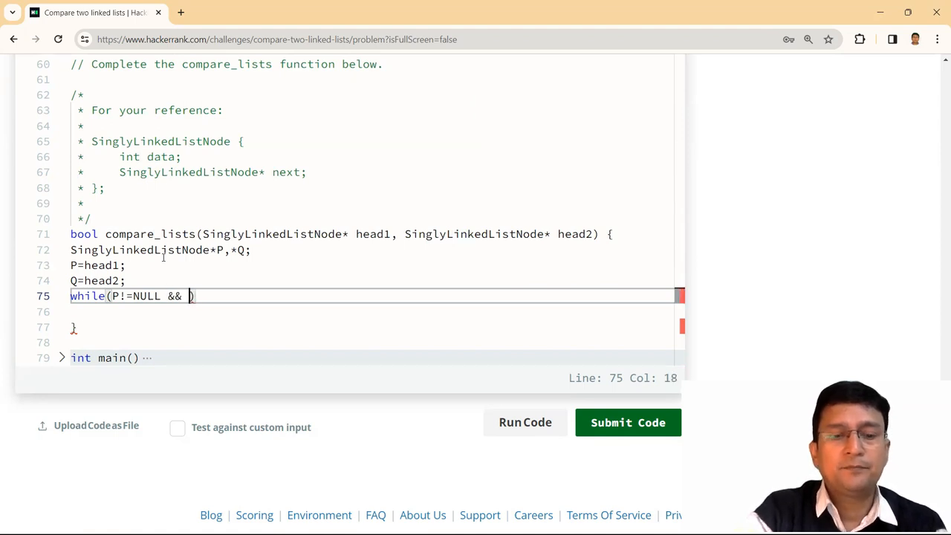
text(Q!=NULL)
click(372, 311)
text({)
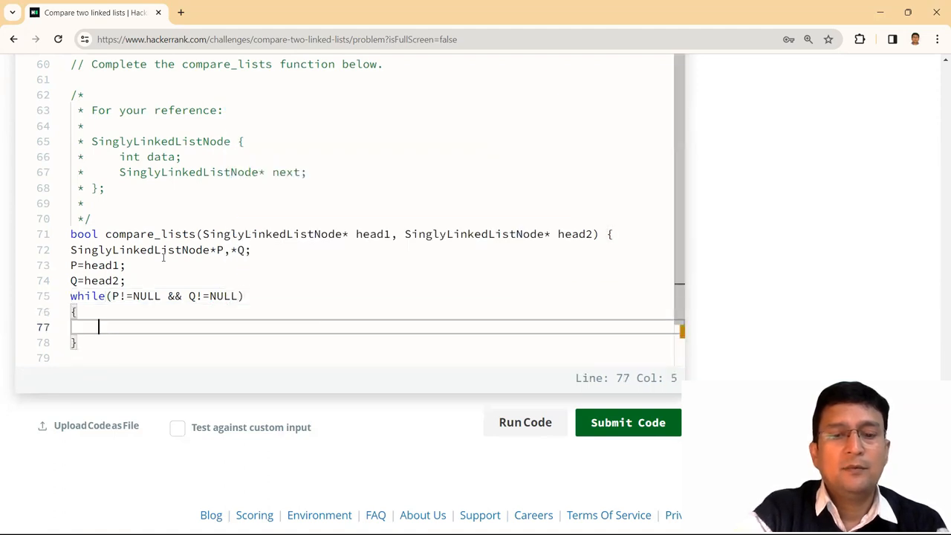
- Inside the loop, if P->data == Q->data advance P and Q to their next nodes
text(if(P->)
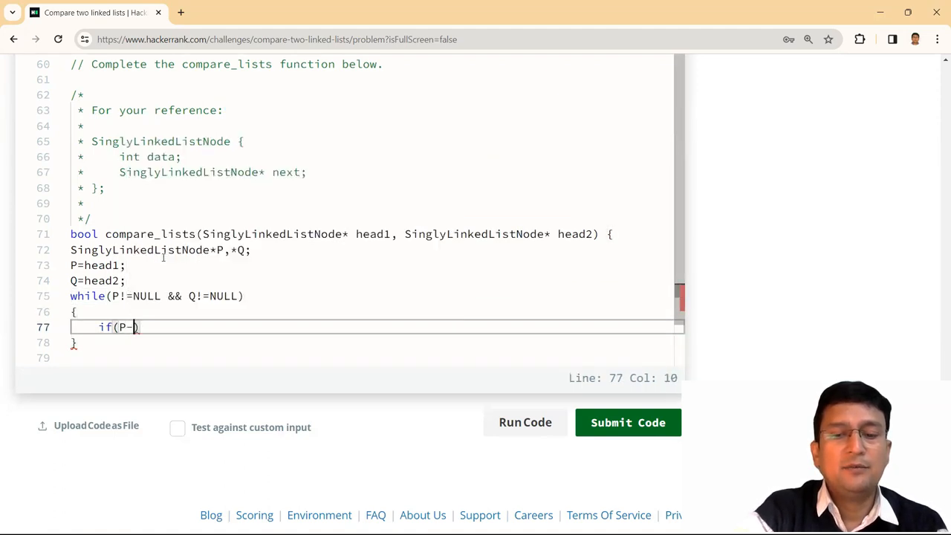
text(>data == Q)
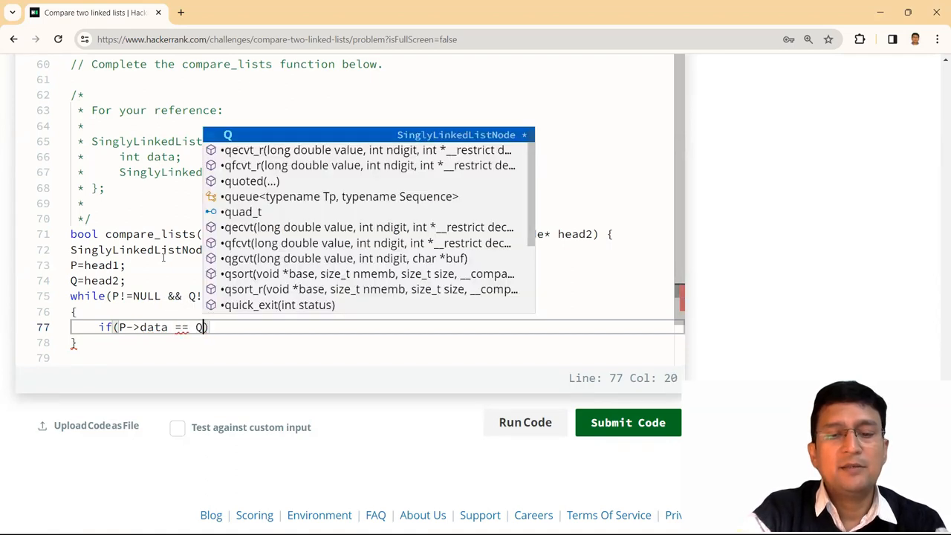
text(->data)
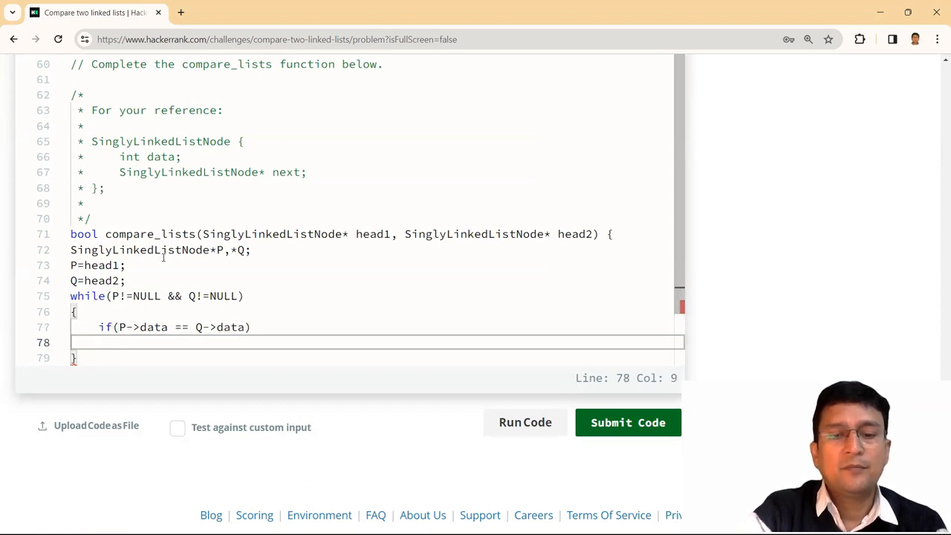
text(P=P-)
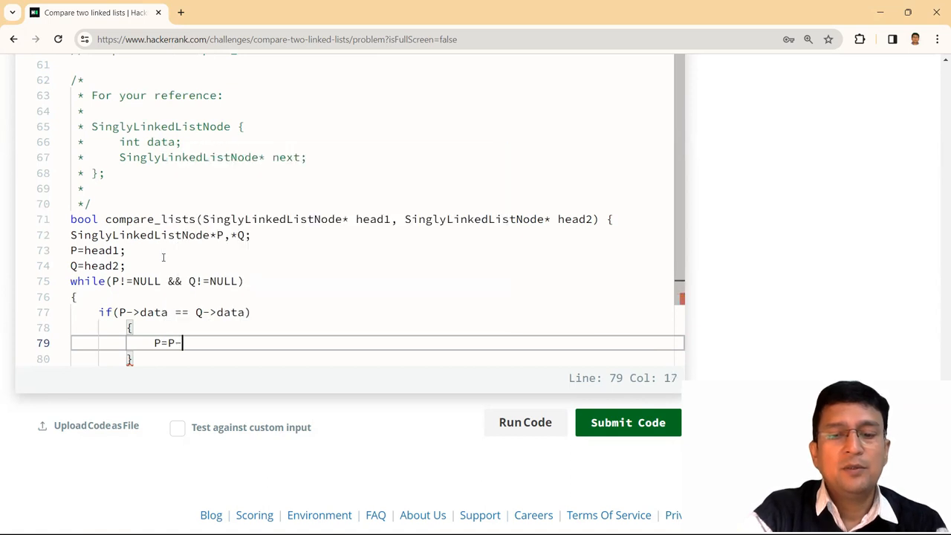
text(>nextl)
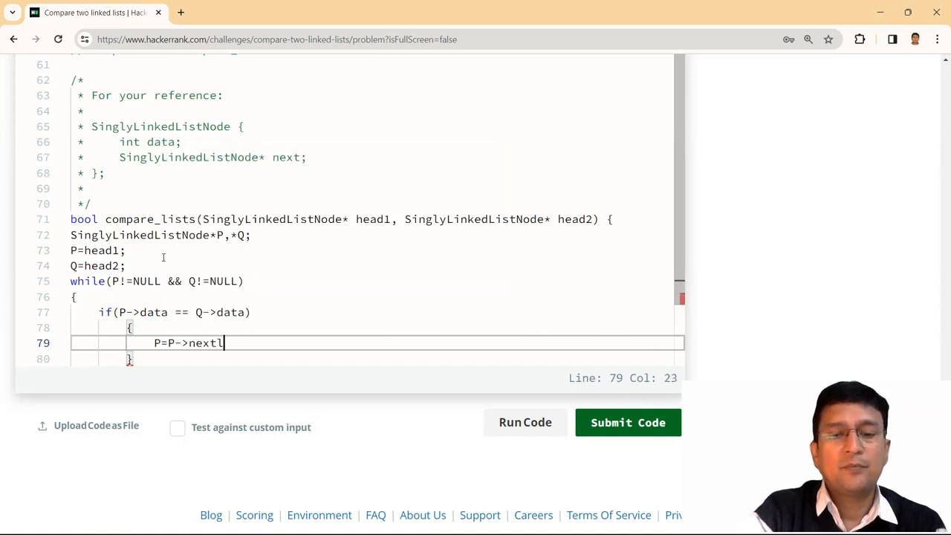
text(;)
text(Q=Q)
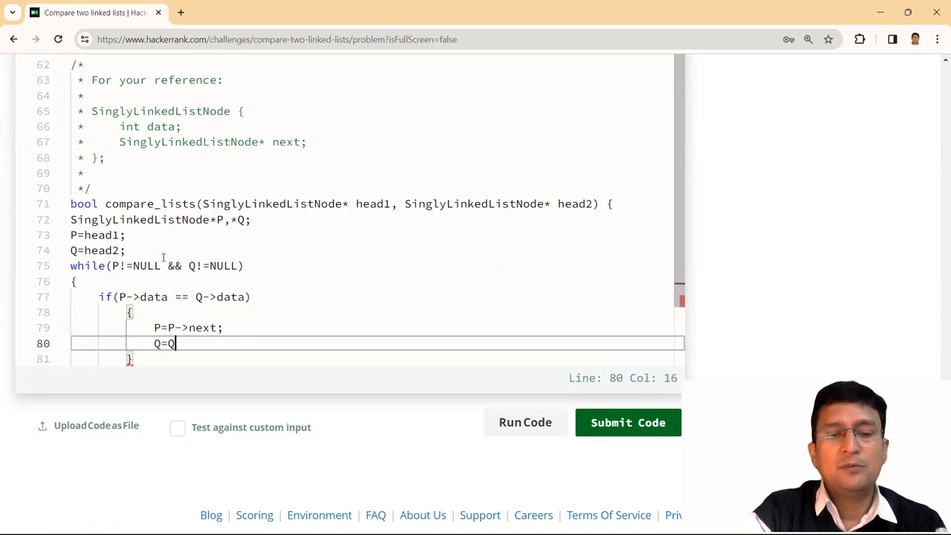
text(->next;)
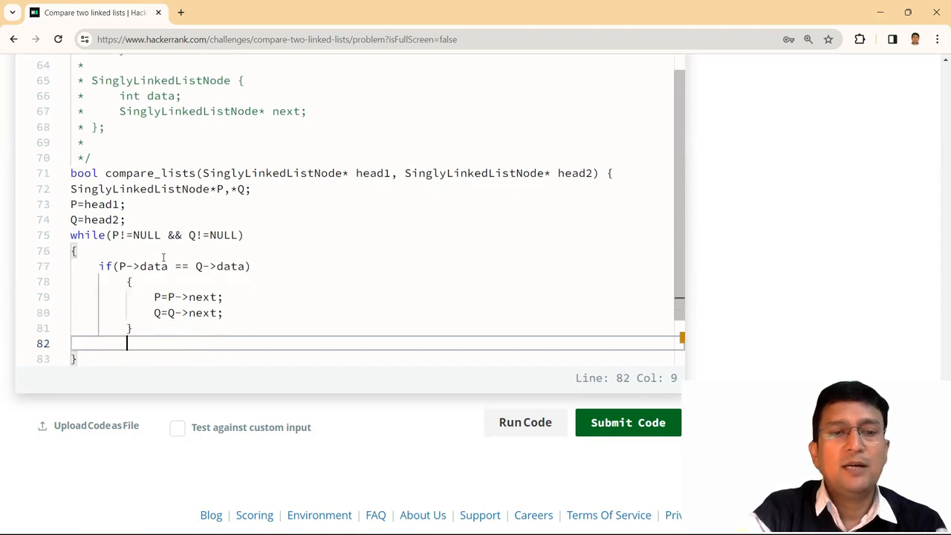
- Add else break; and after the loop the check if(P==NULL && Q==NULL)
text(else)
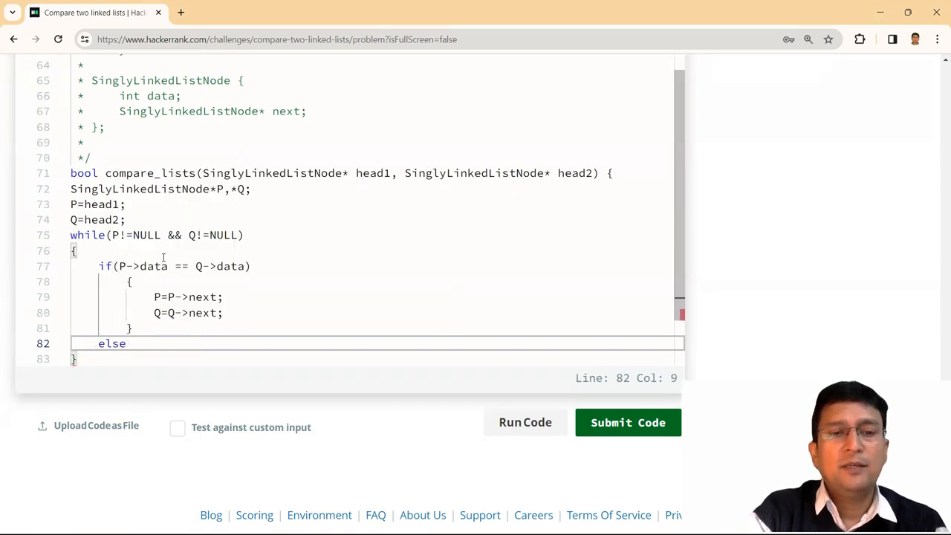
text(break;)
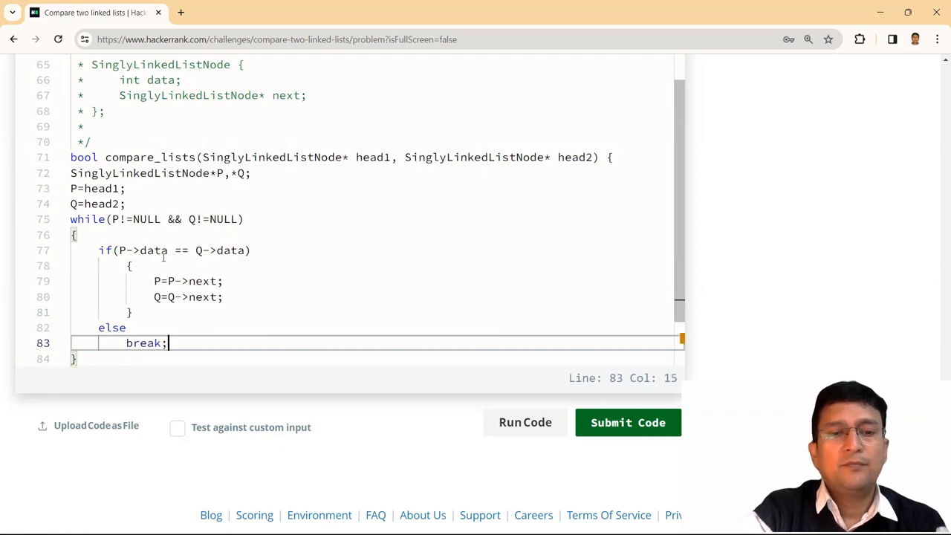
text(if)
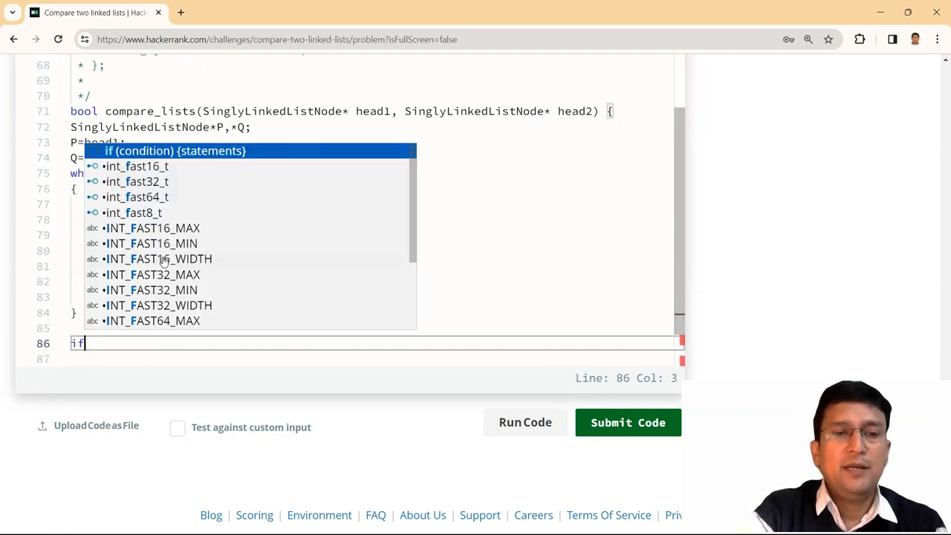
text((P==)
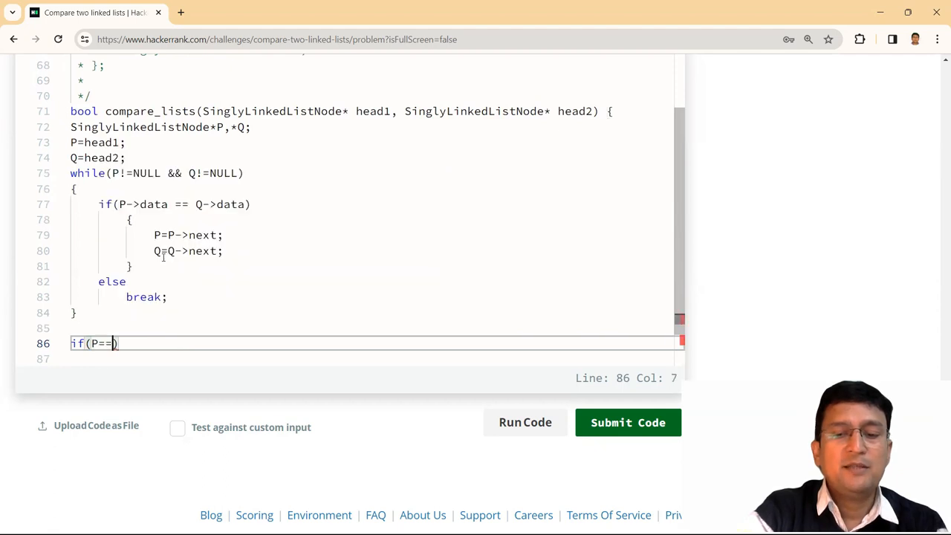
text(NULL *)
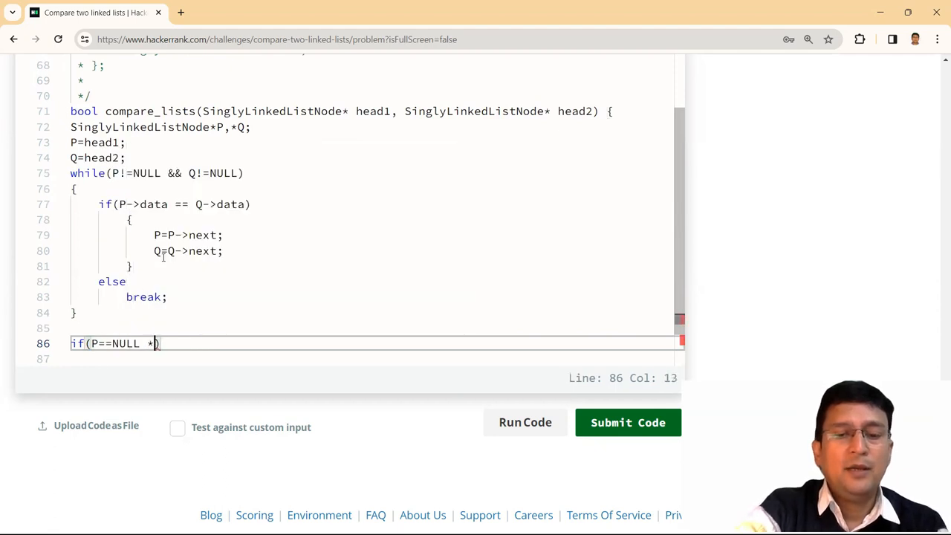
text(&&)
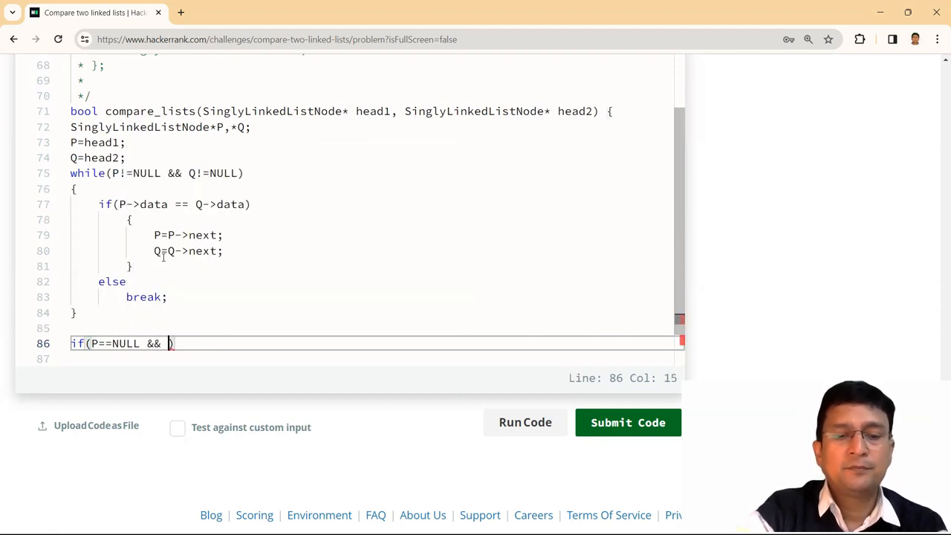
text(Q==NULL)
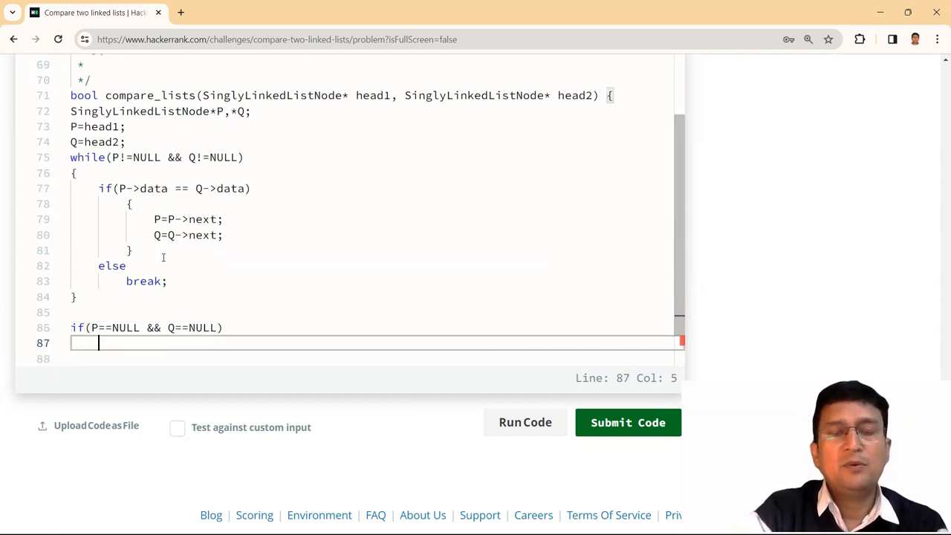
mouse_move(750, 226)
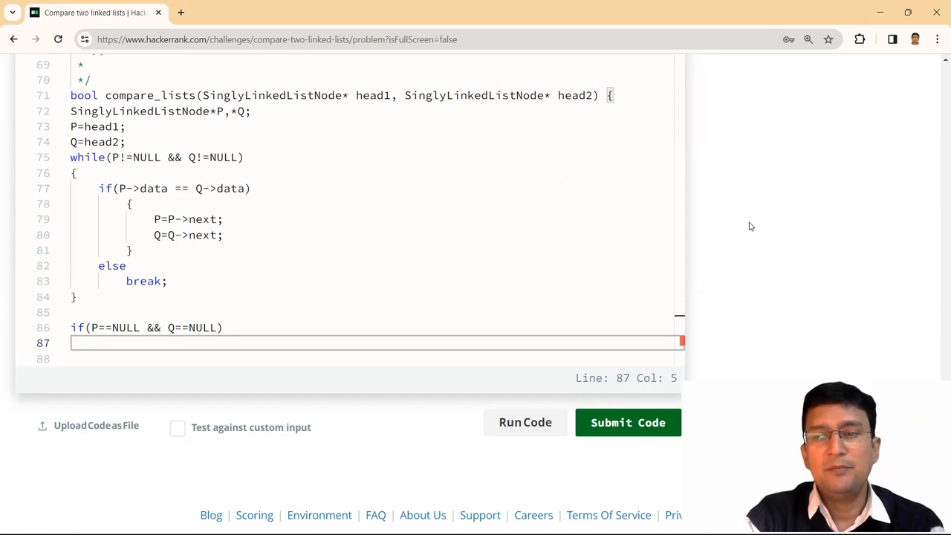
scroll(up, 3)
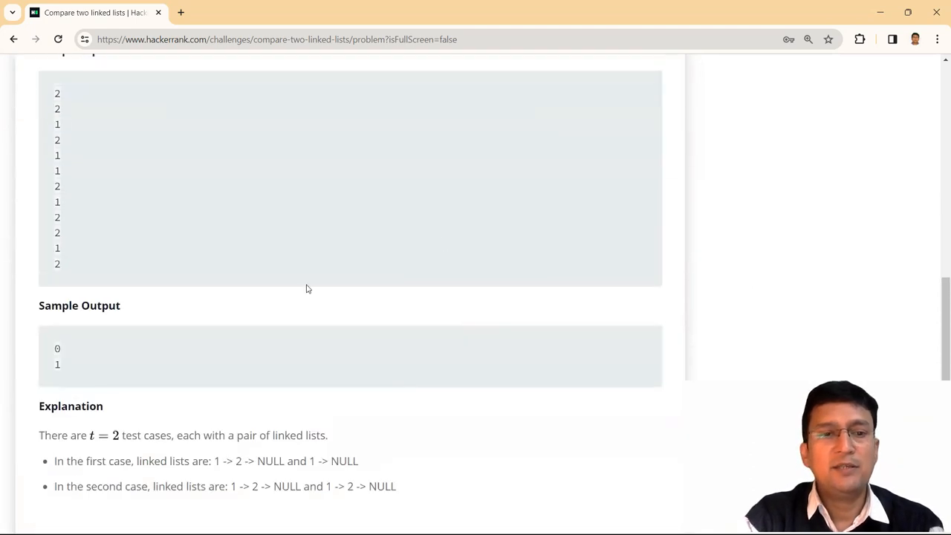
mouse_move(74, 354)
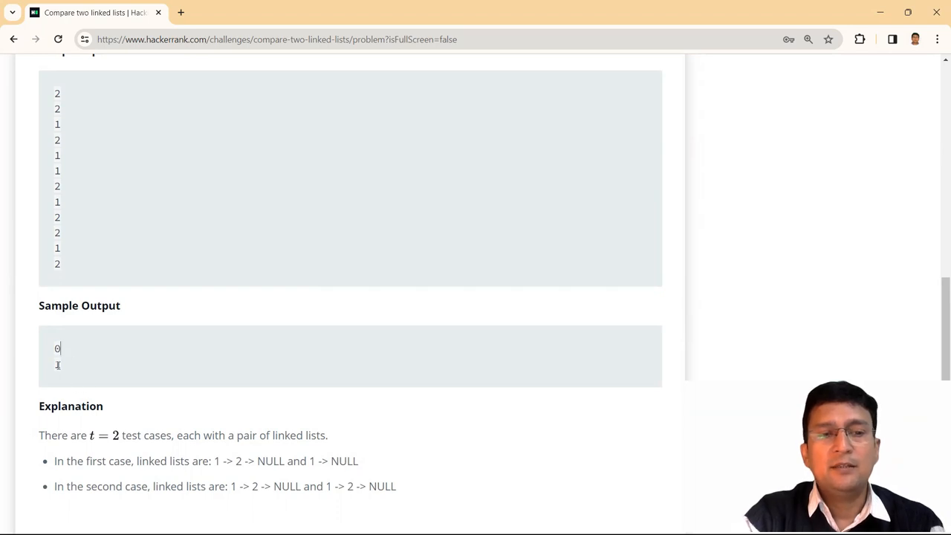
mouse_move(63, 364)
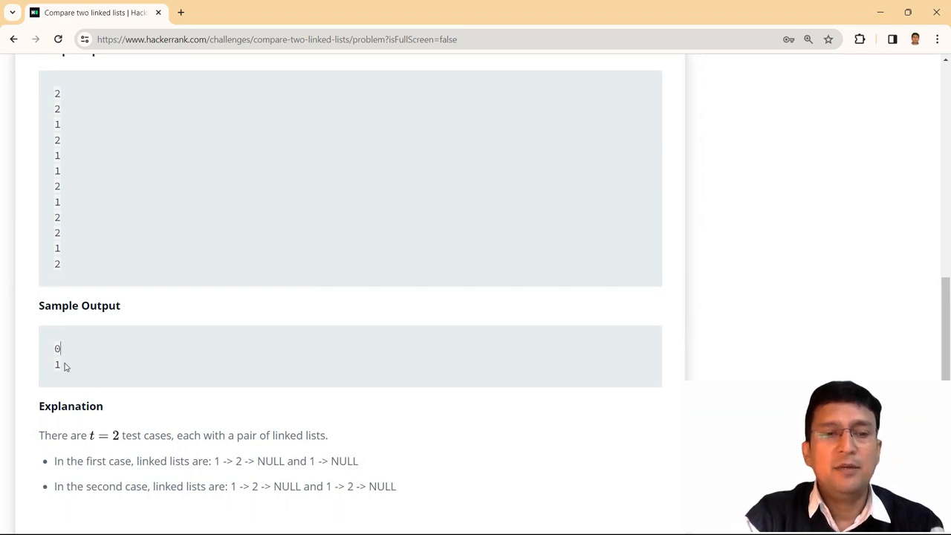
scroll(down, 3)
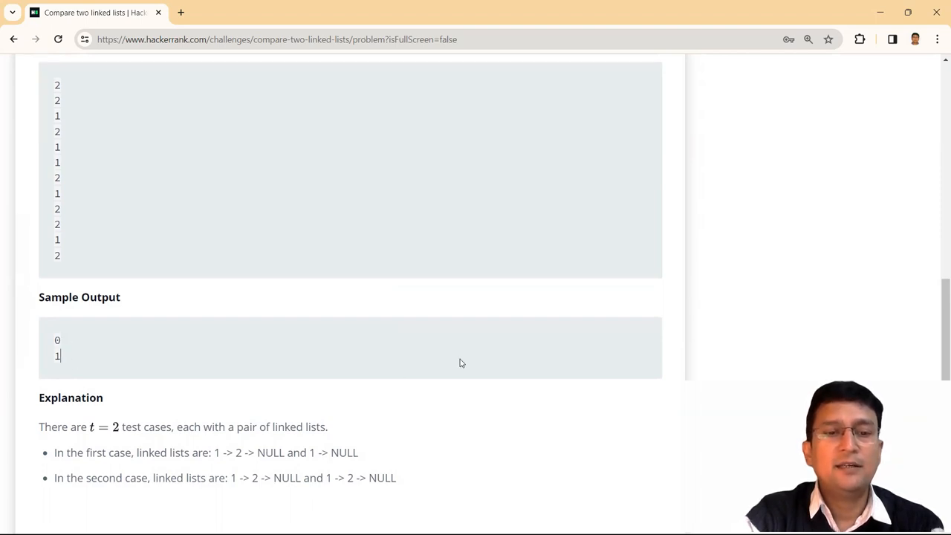
scroll(up, 3)
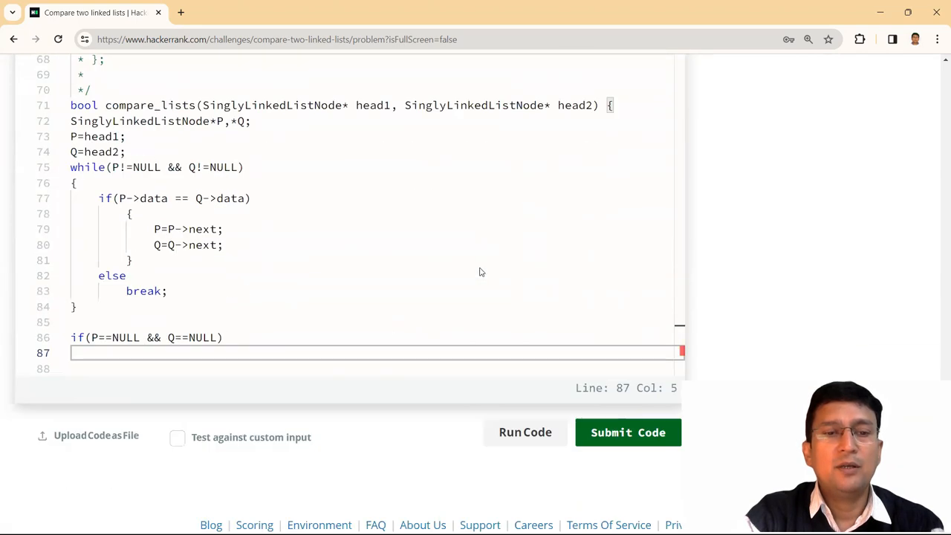
- Write return true; under the final if and else return false; below it
scroll(up, 3)
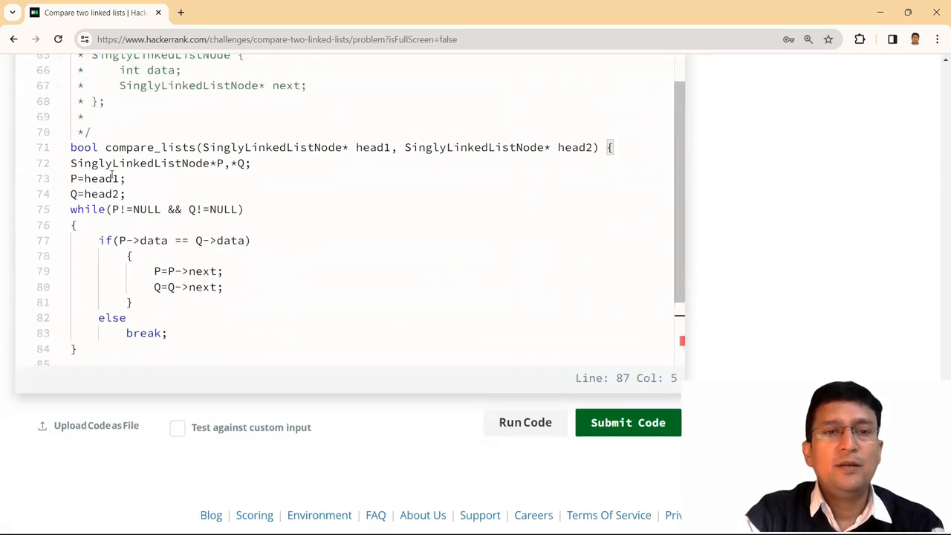
click(74, 162)
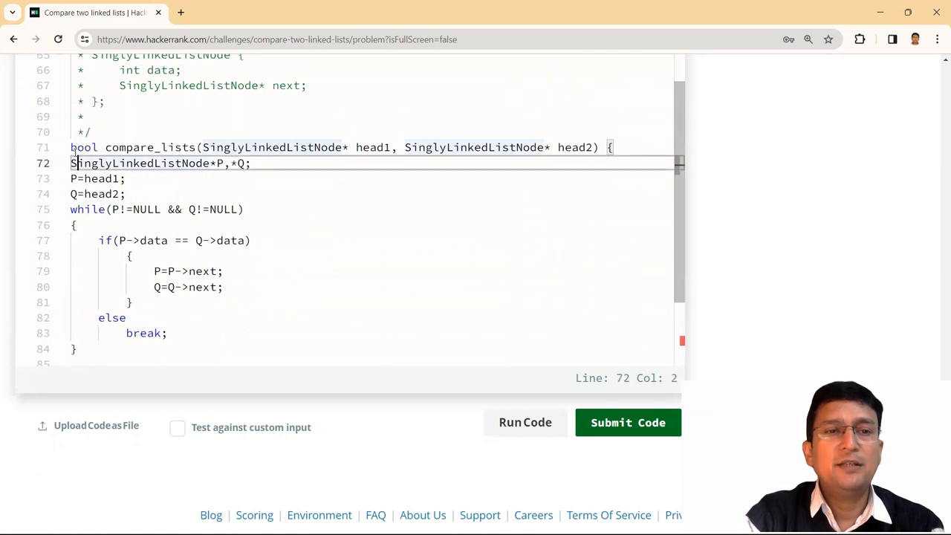
scroll(down, 3)
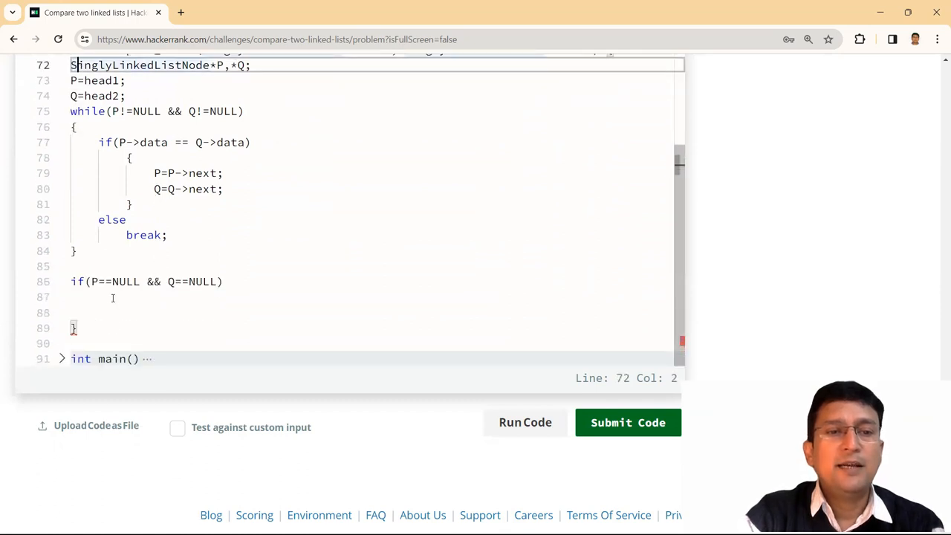
click(112, 298)
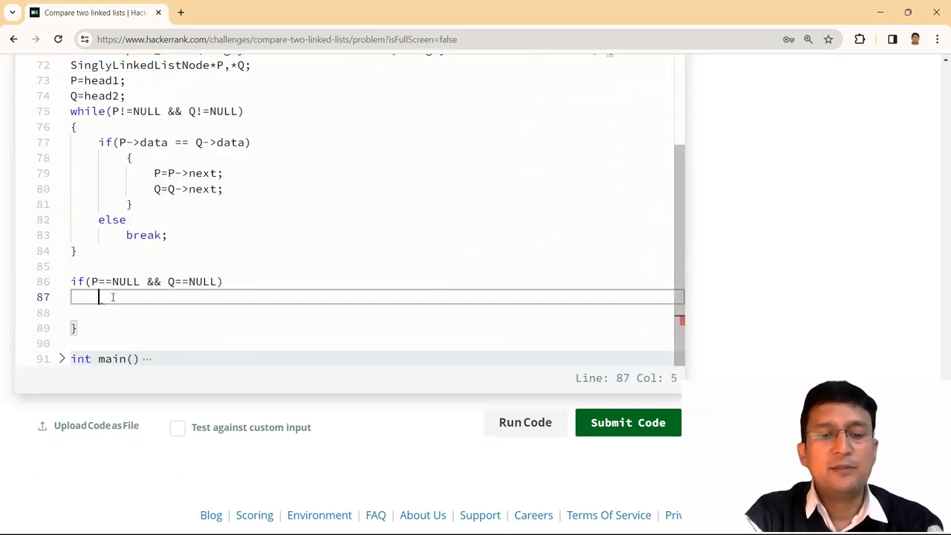
text(true;)
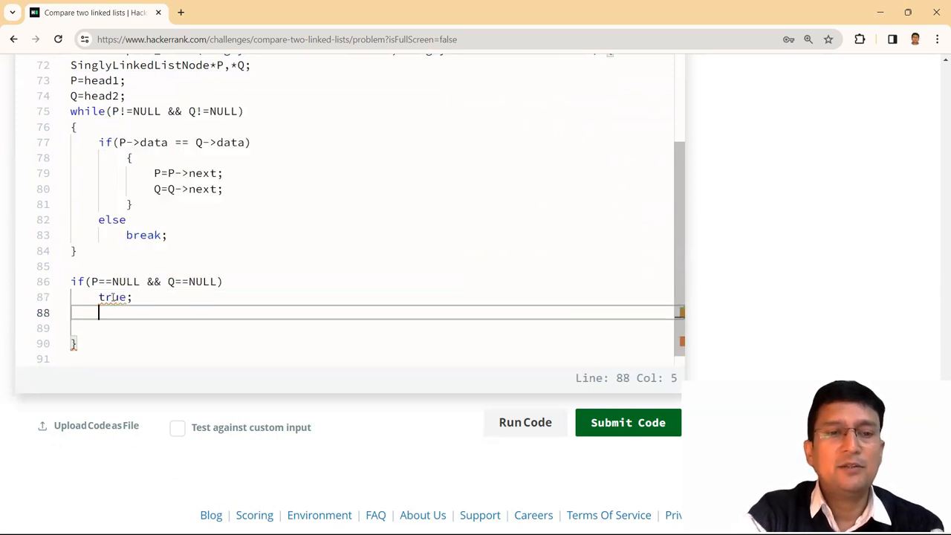
text(else)
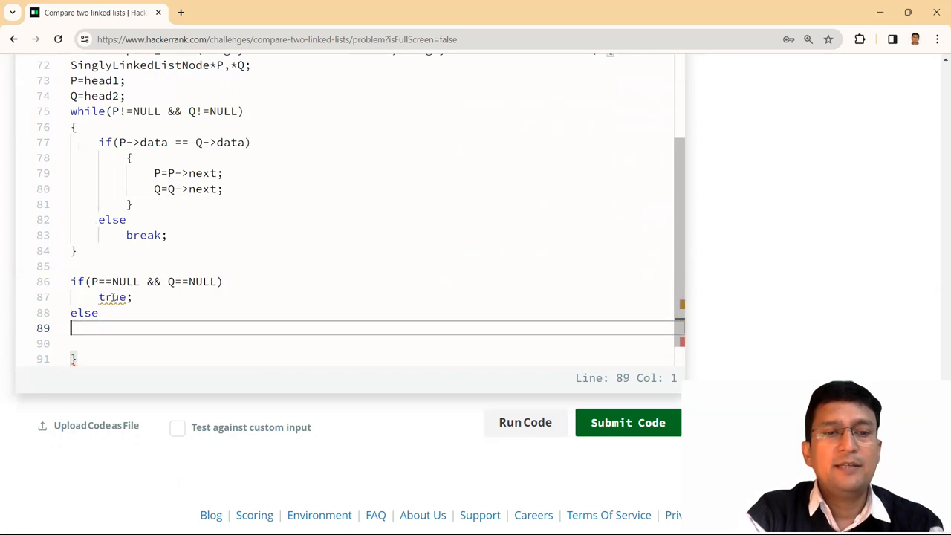
text(false)
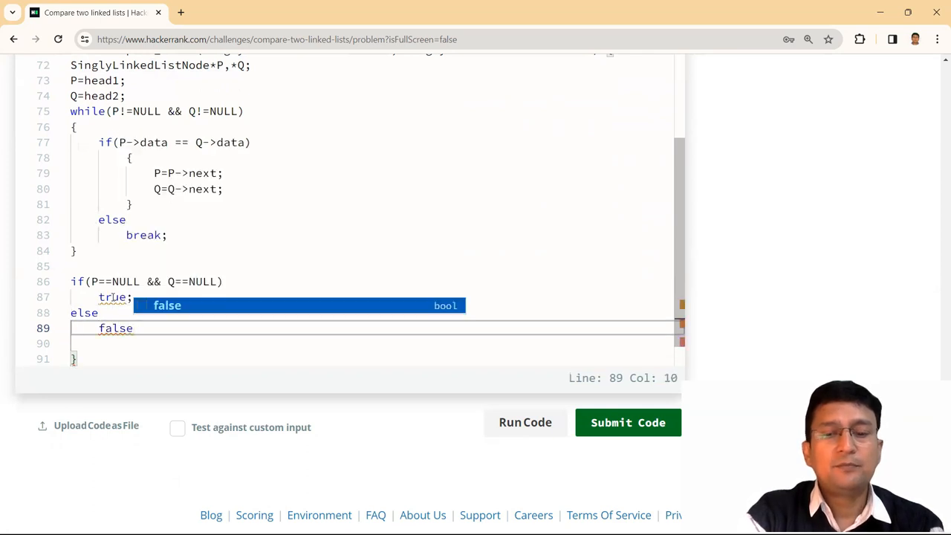
text(;)
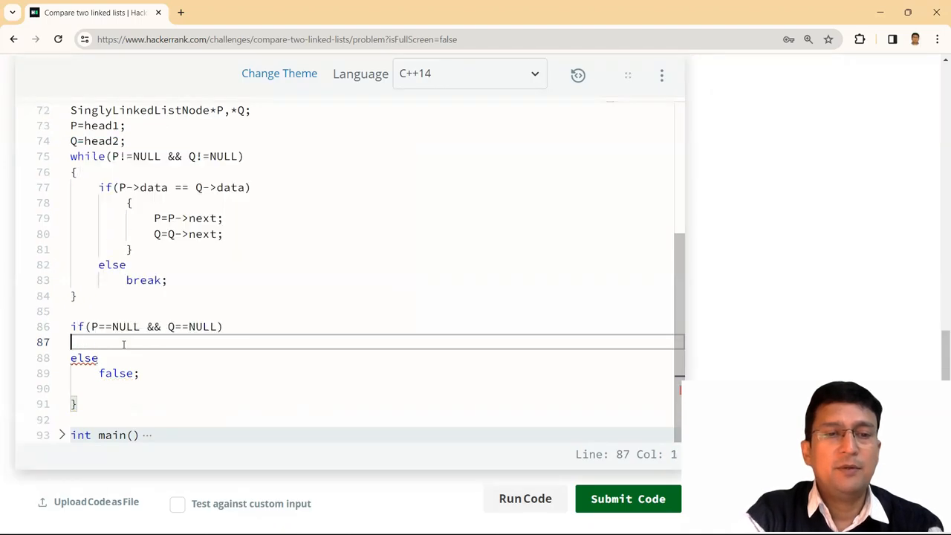
text(return true;)
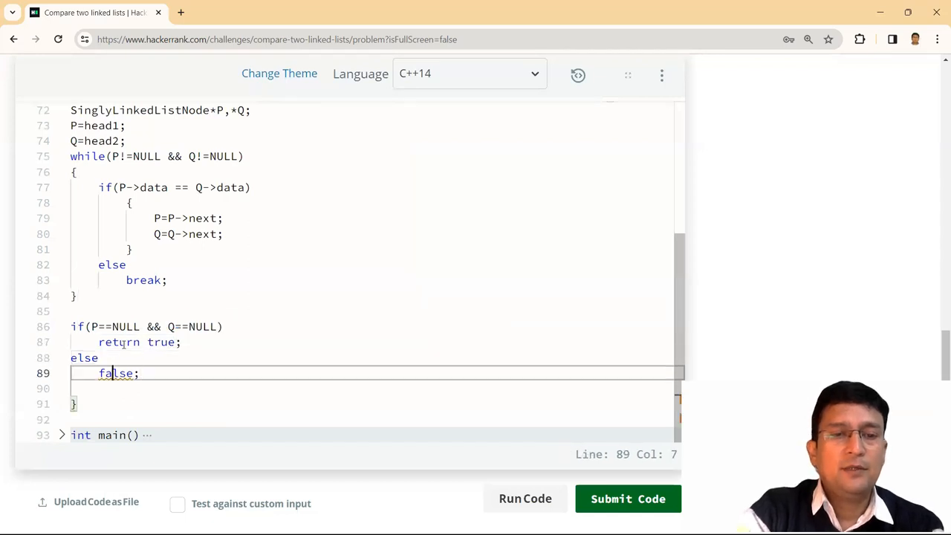
text(return)
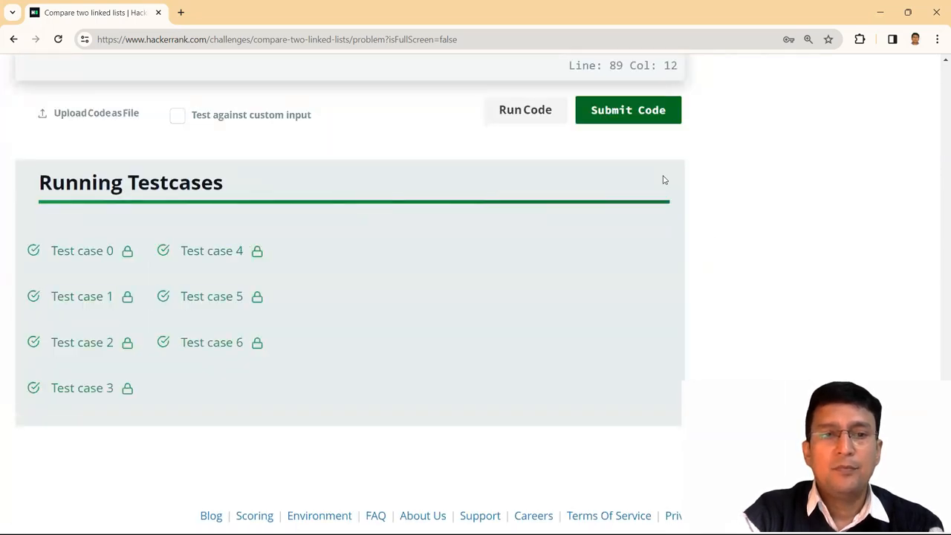
- Scroll back up through the problem statement after the submission passes
scroll(up, 3)
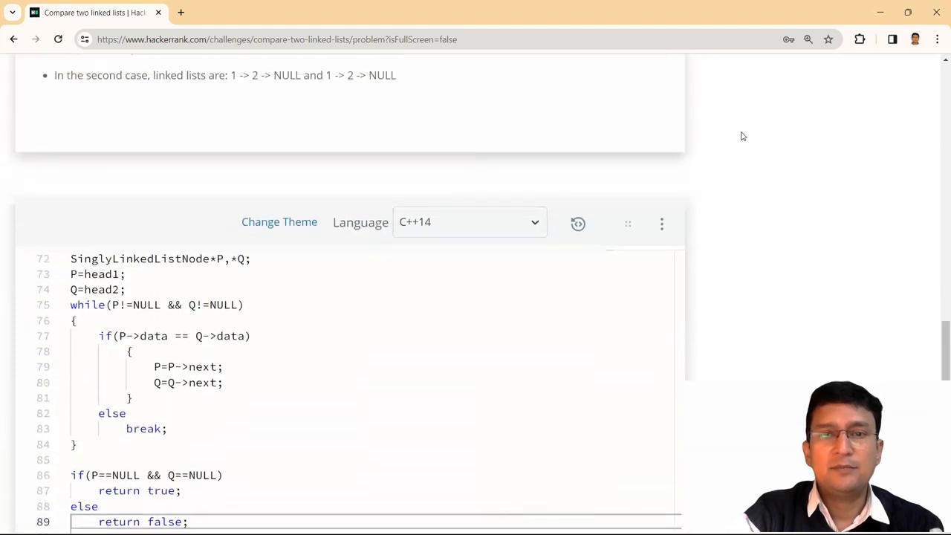
scroll(up, 3)
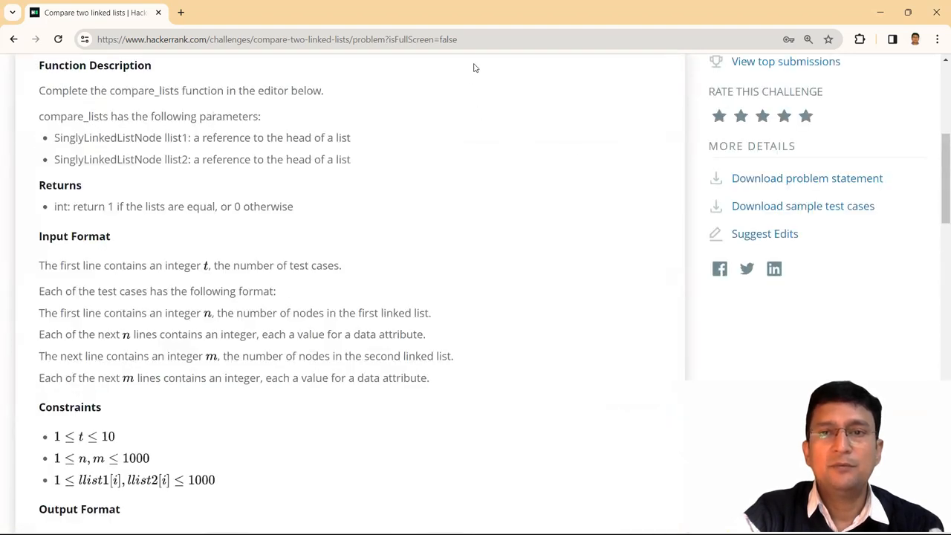